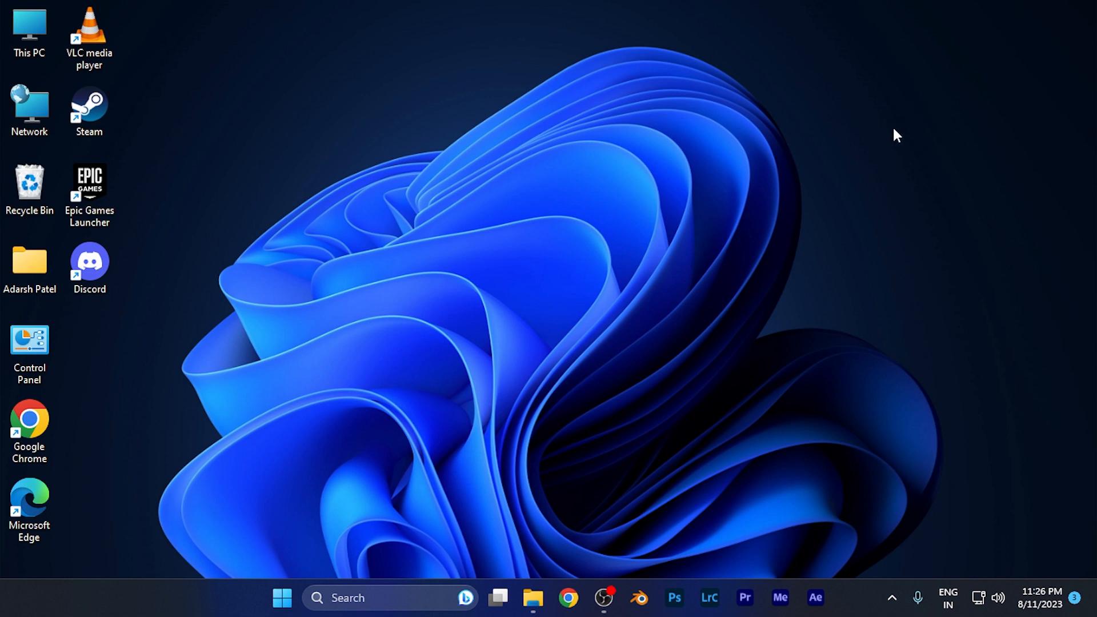
pyautogui.moveTo(853, 168)
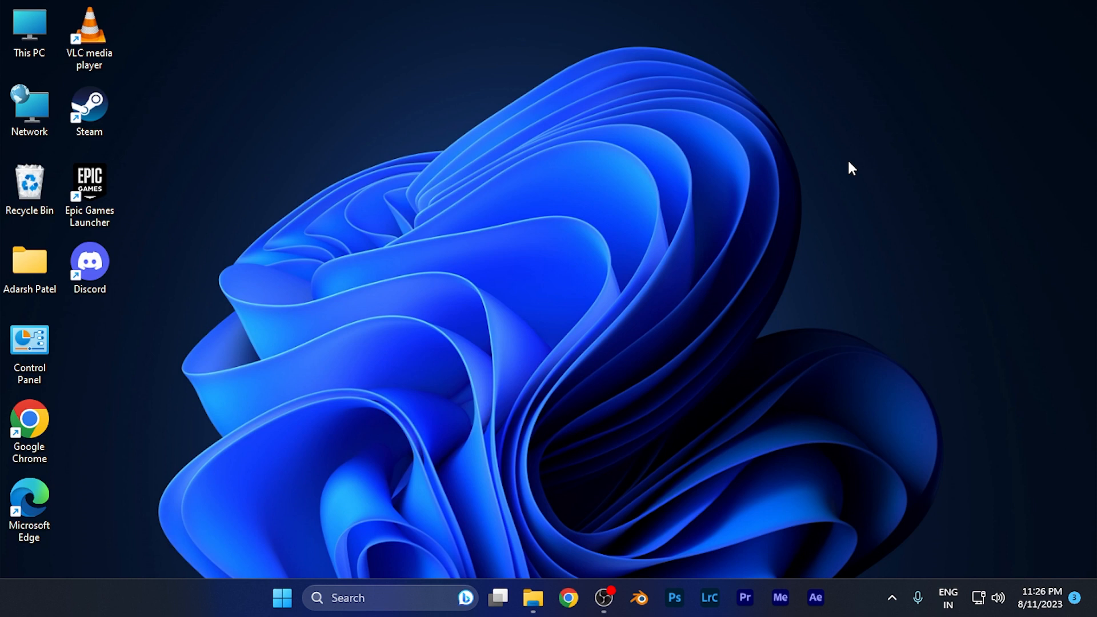
pyautogui.moveTo(593, 518)
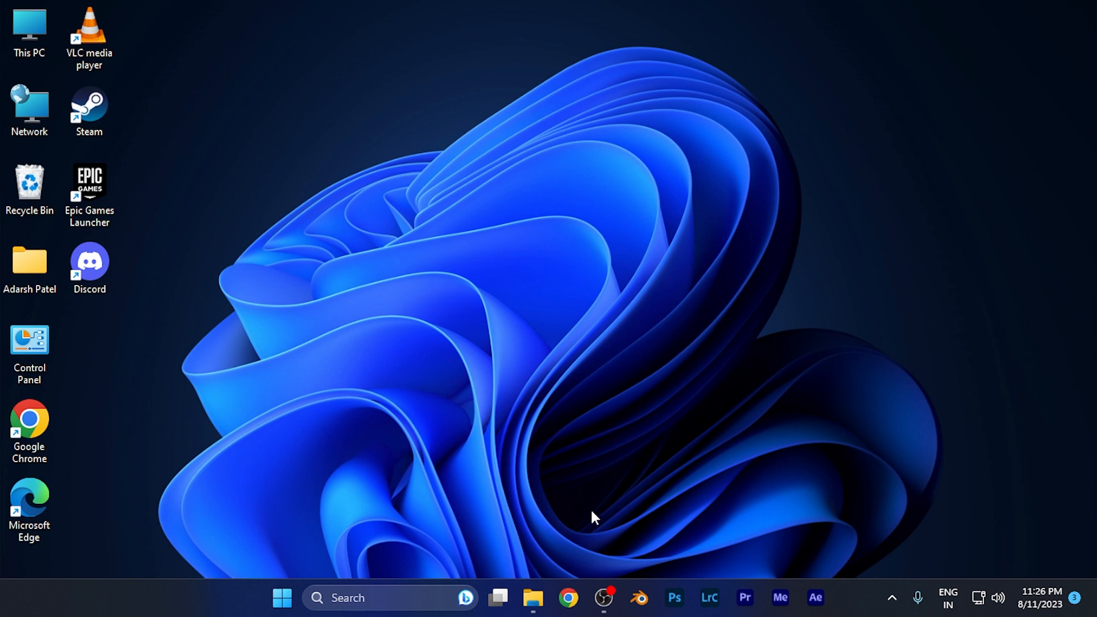
pyautogui.moveTo(565, 582)
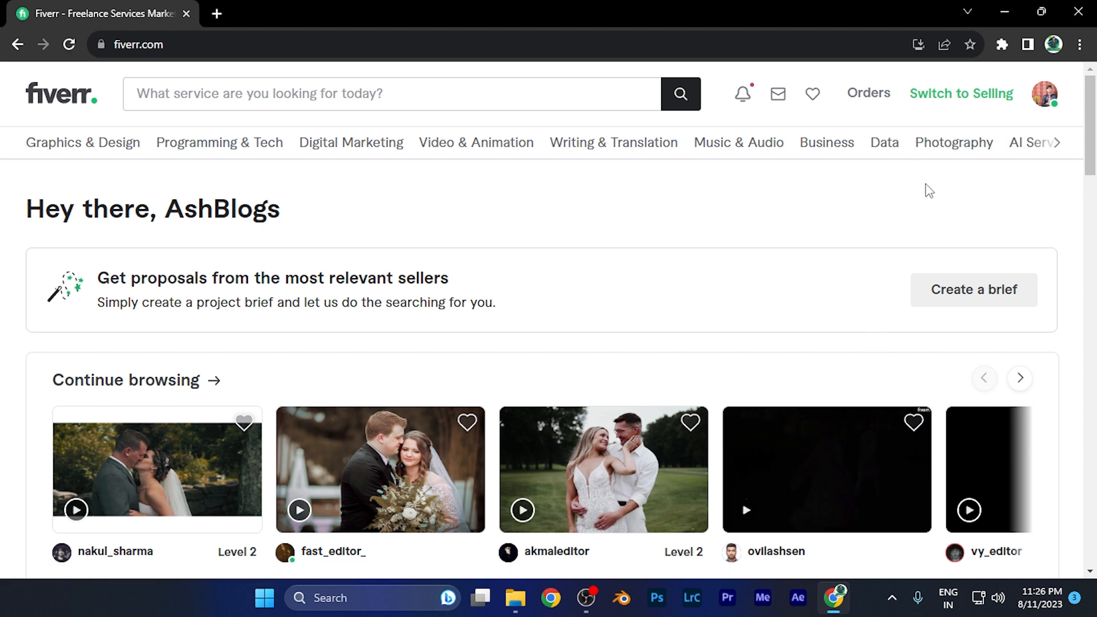
# - Switch the Fiverr account to selling mode to show the Seller Dashboard
pyautogui.click(960, 93)
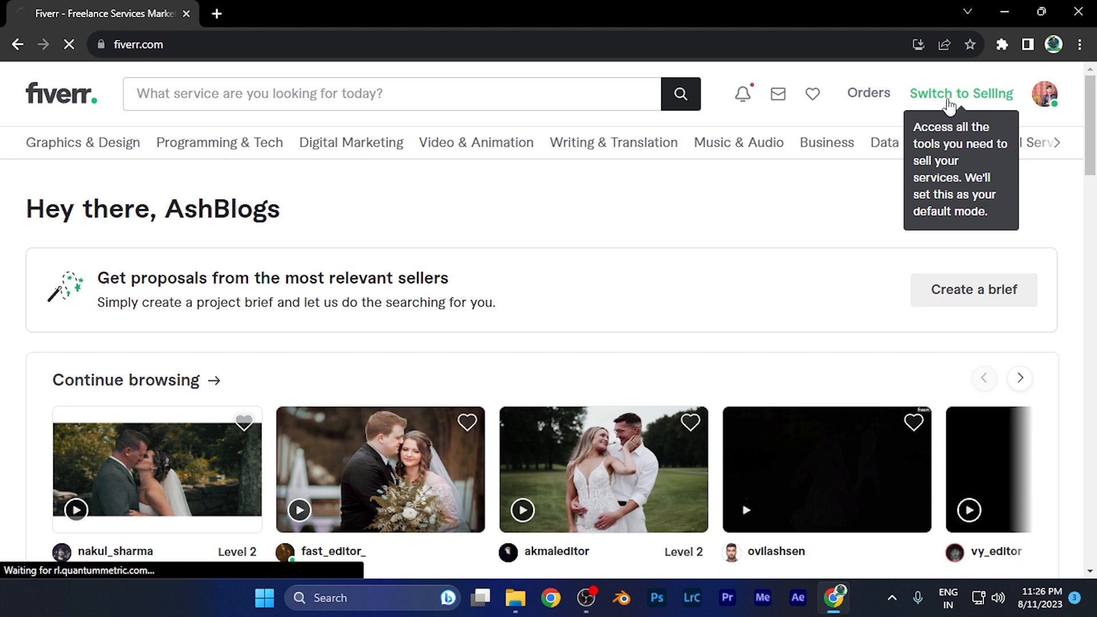
pyautogui.click(960, 93)
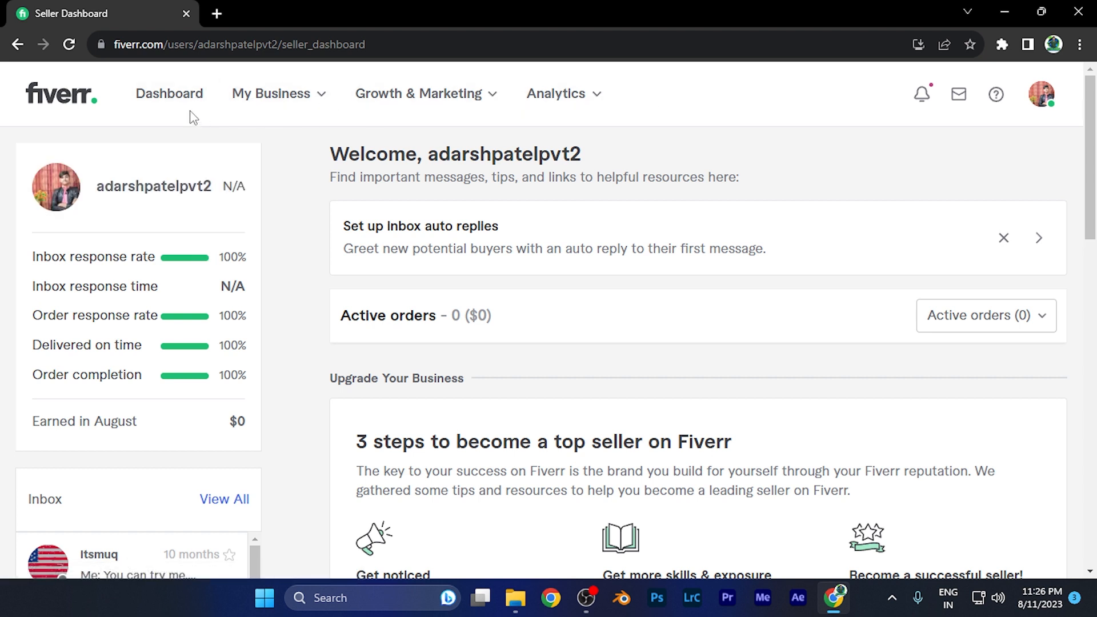
pyautogui.moveTo(273, 101)
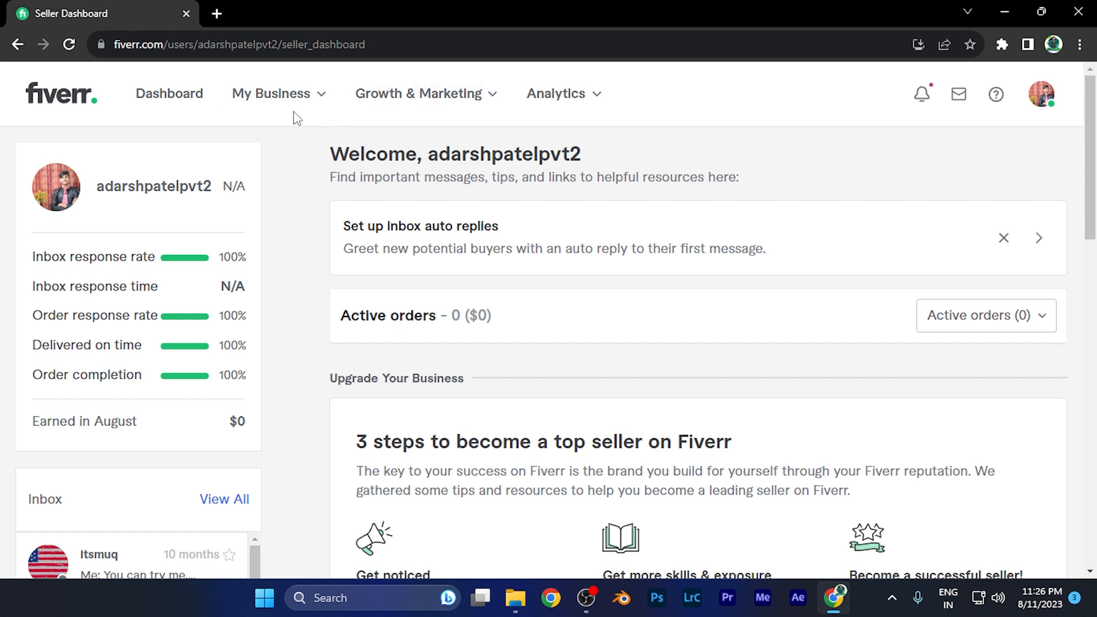
# - Open the My Business Earnings page and show more options beside the activity report
pyautogui.click(271, 93)
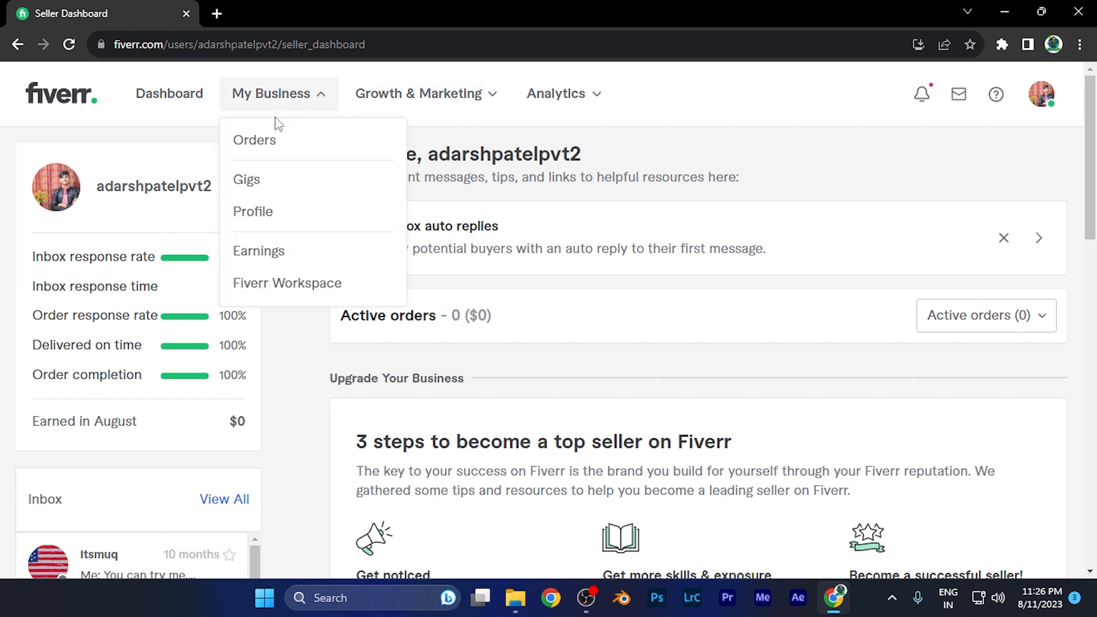
pyautogui.moveTo(258, 250)
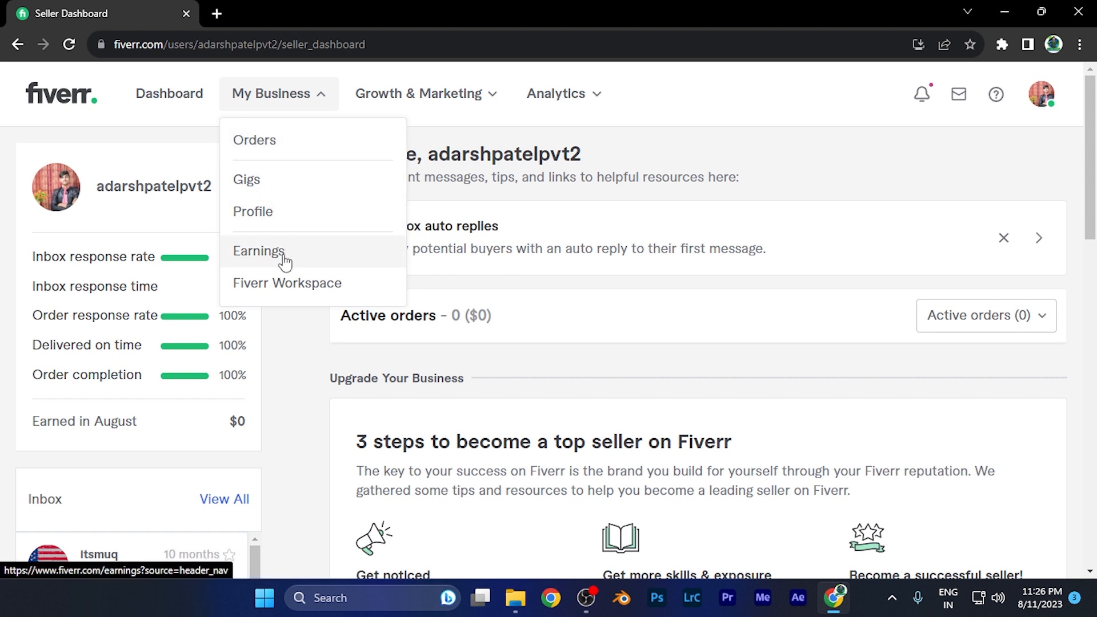
pyautogui.click(258, 250)
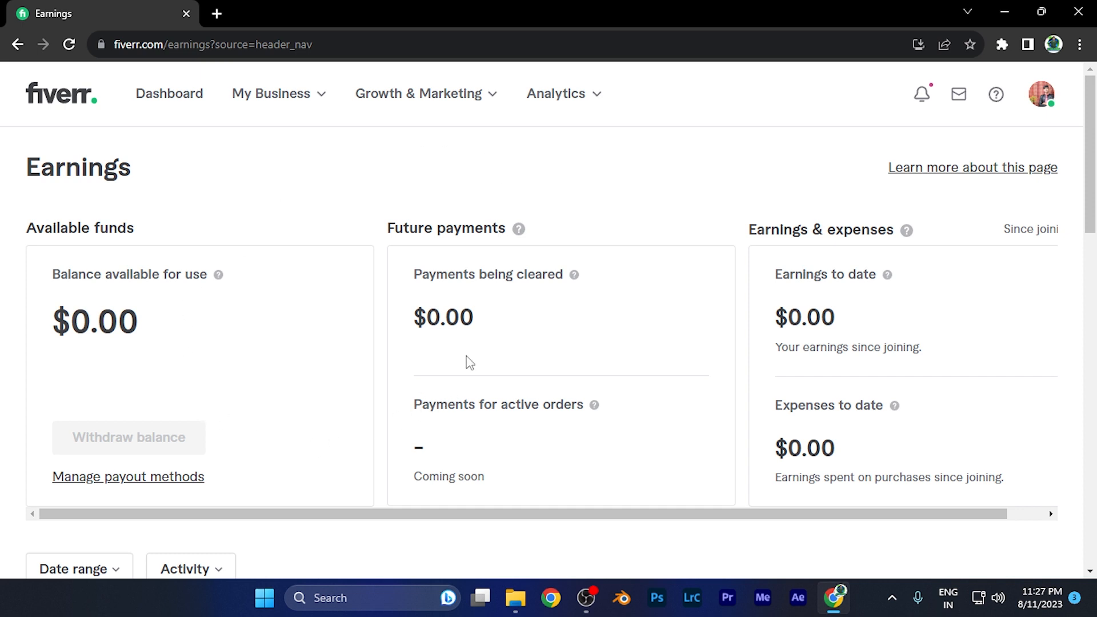
pyautogui.scroll(-3)
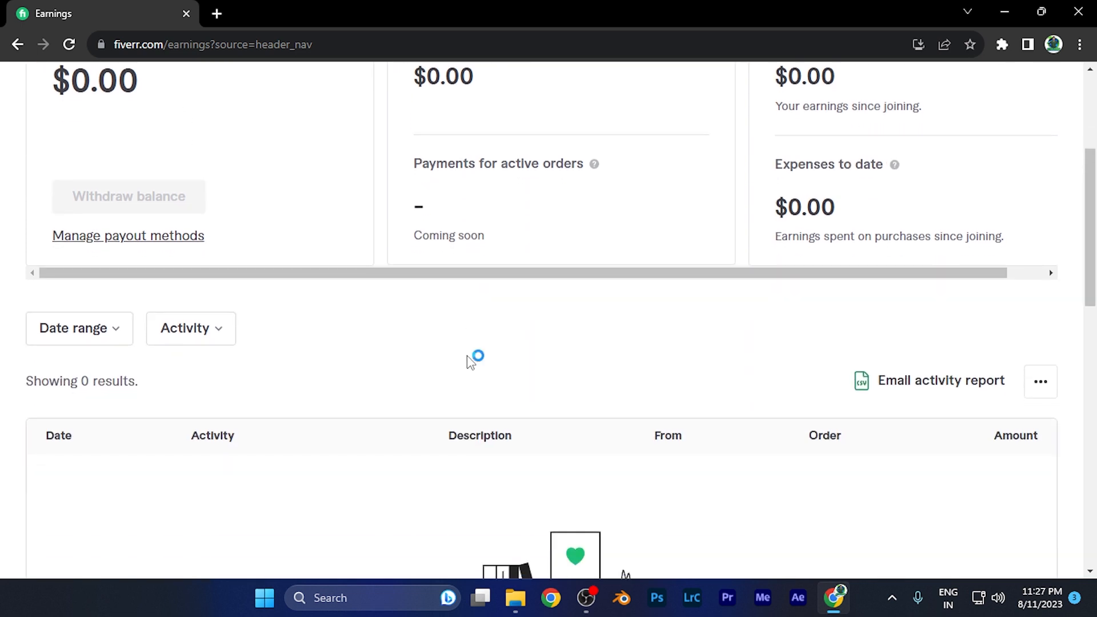
pyautogui.scroll(-3)
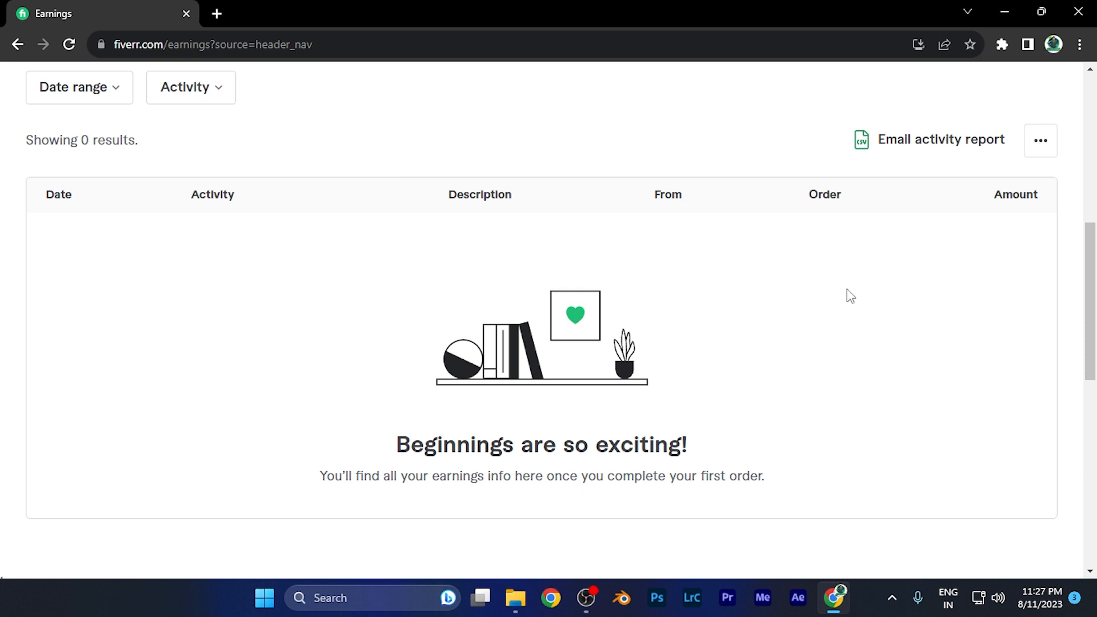
pyautogui.moveTo(906, 153)
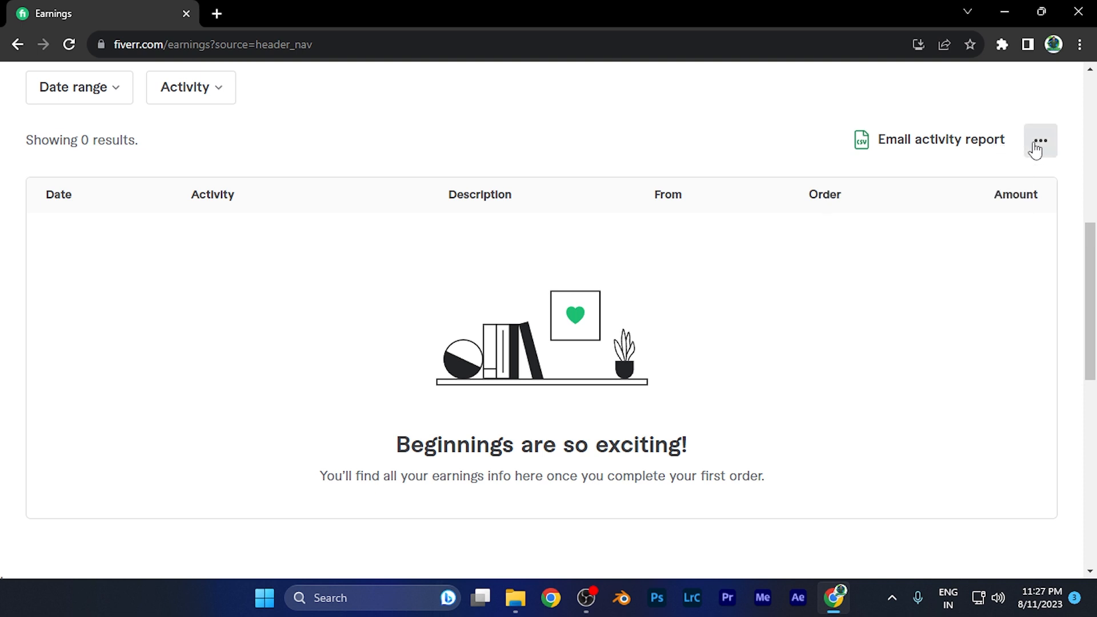
pyautogui.click(1038, 140)
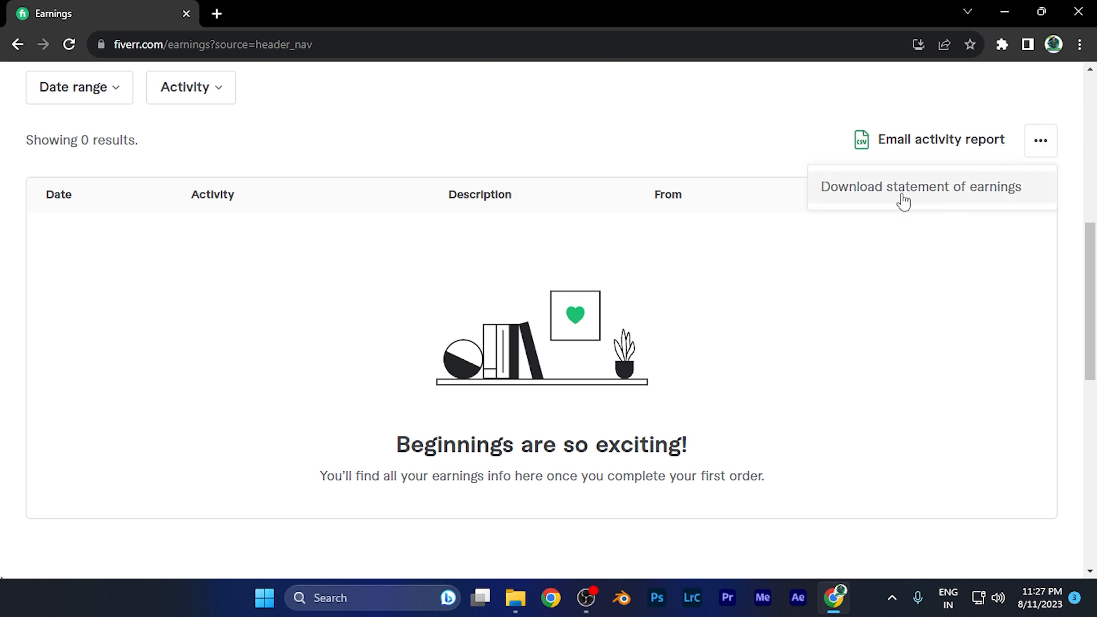
pyautogui.moveTo(922, 202)
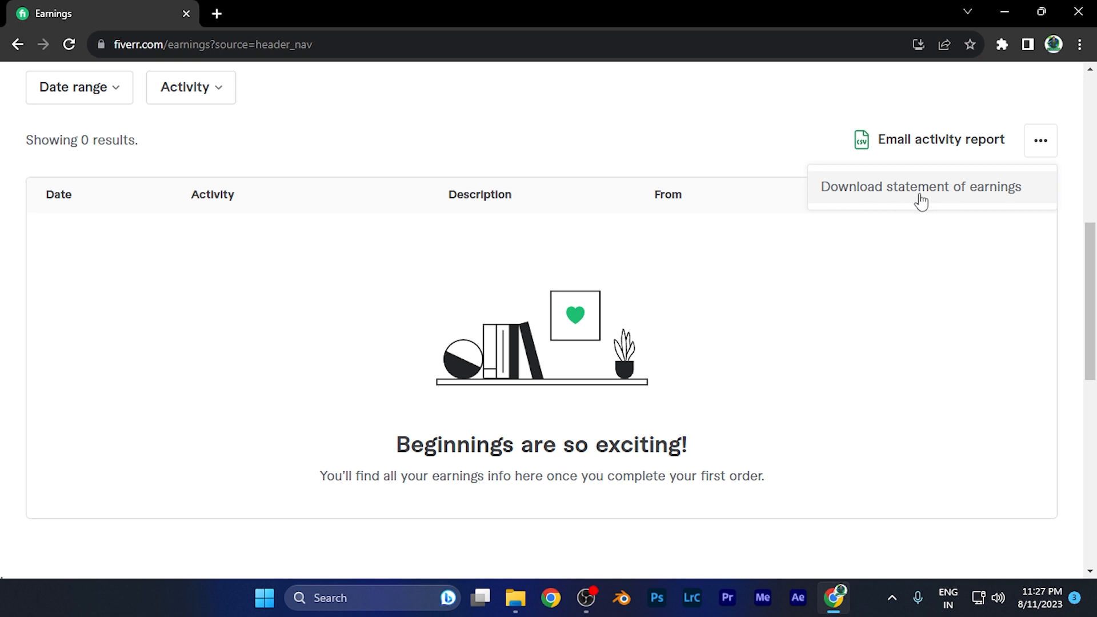
# - Request a statement of earnings starting February, with year left at 2022
pyautogui.click(919, 186)
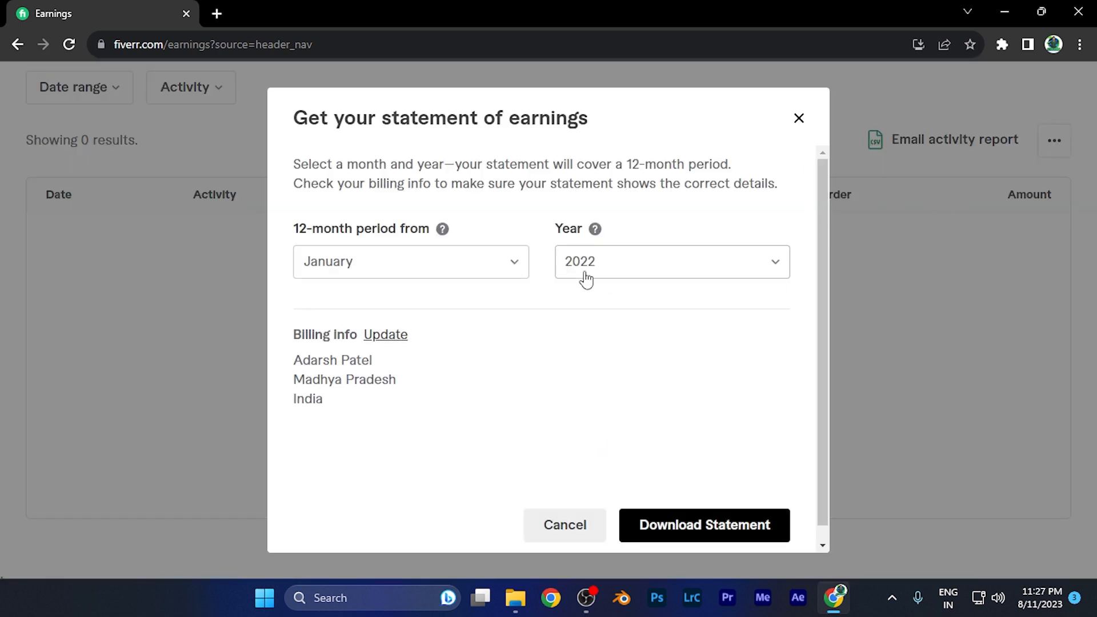
pyautogui.moveTo(496, 230)
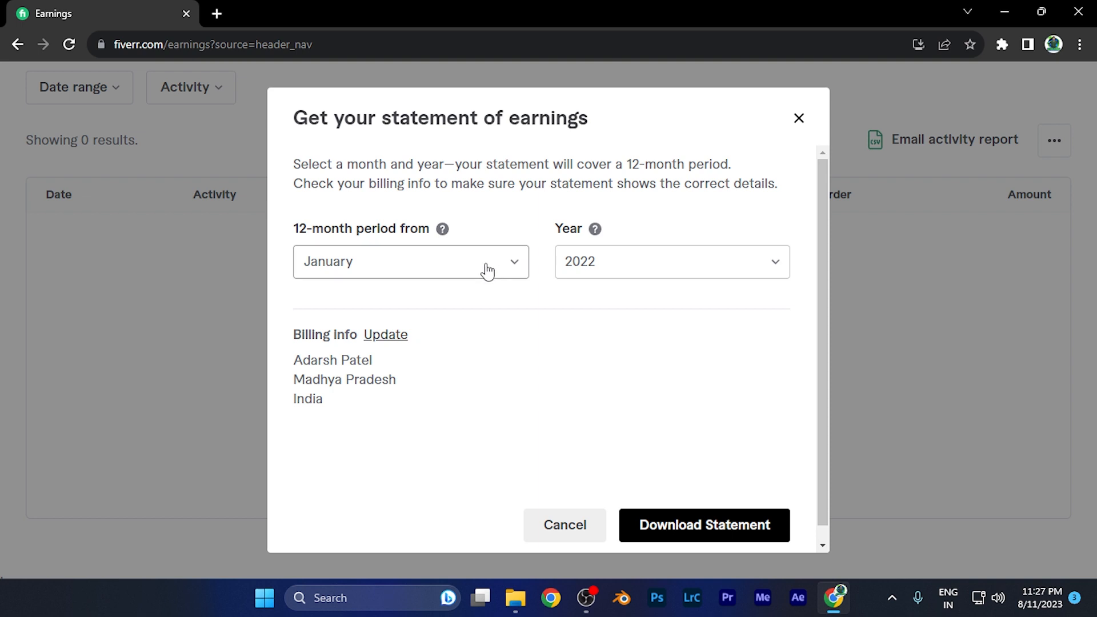
pyautogui.click(411, 261)
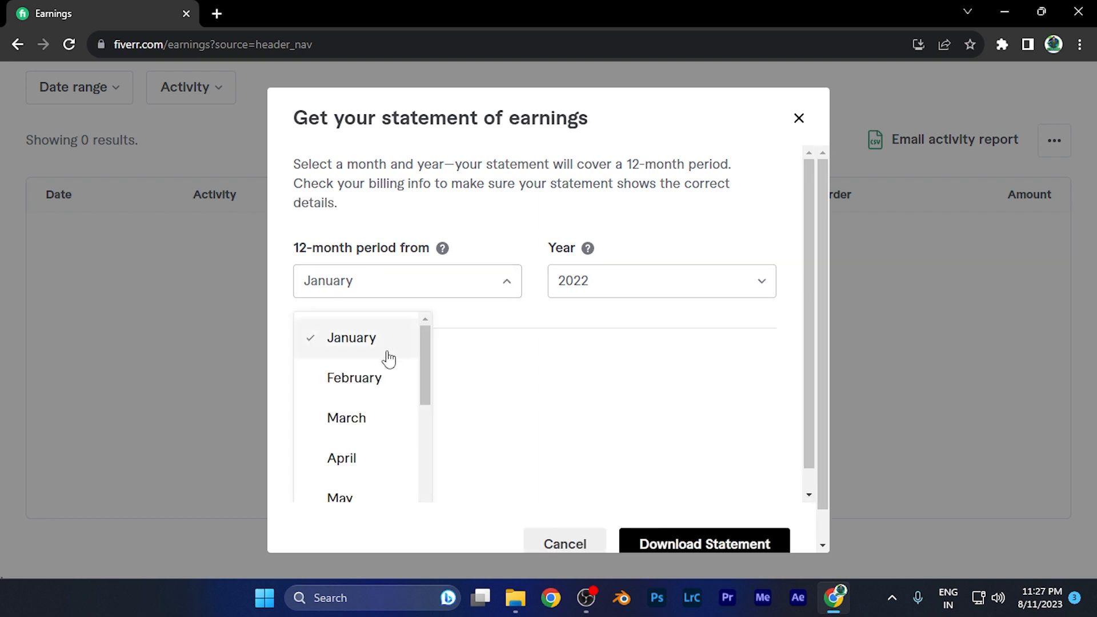
pyautogui.moveTo(377, 384)
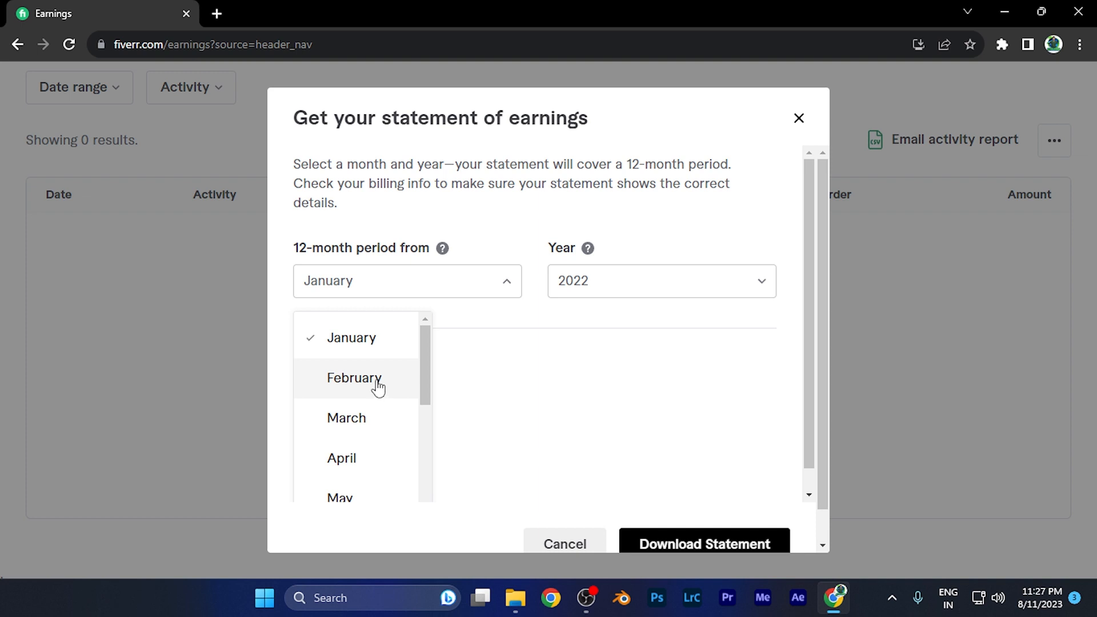
pyautogui.click(354, 377)
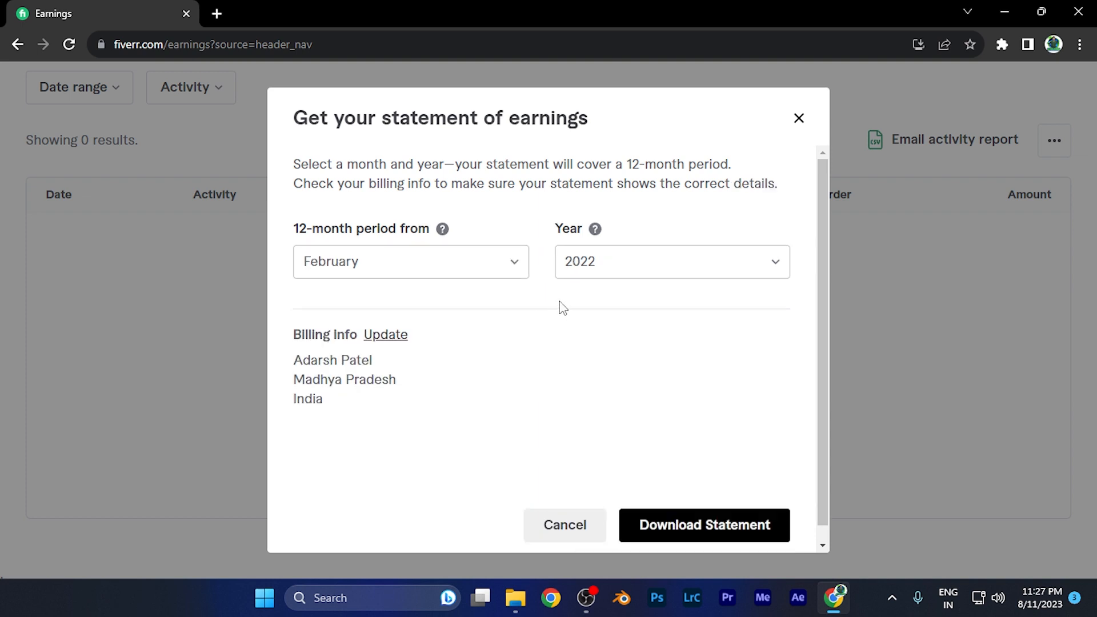
pyautogui.click(670, 261)
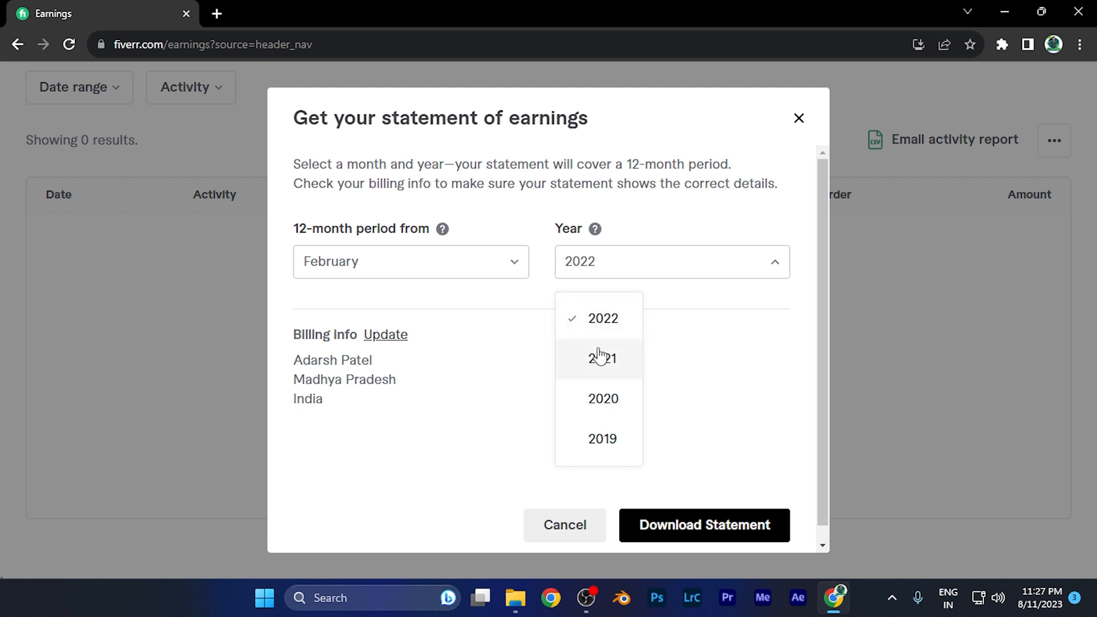
pyautogui.moveTo(658, 293)
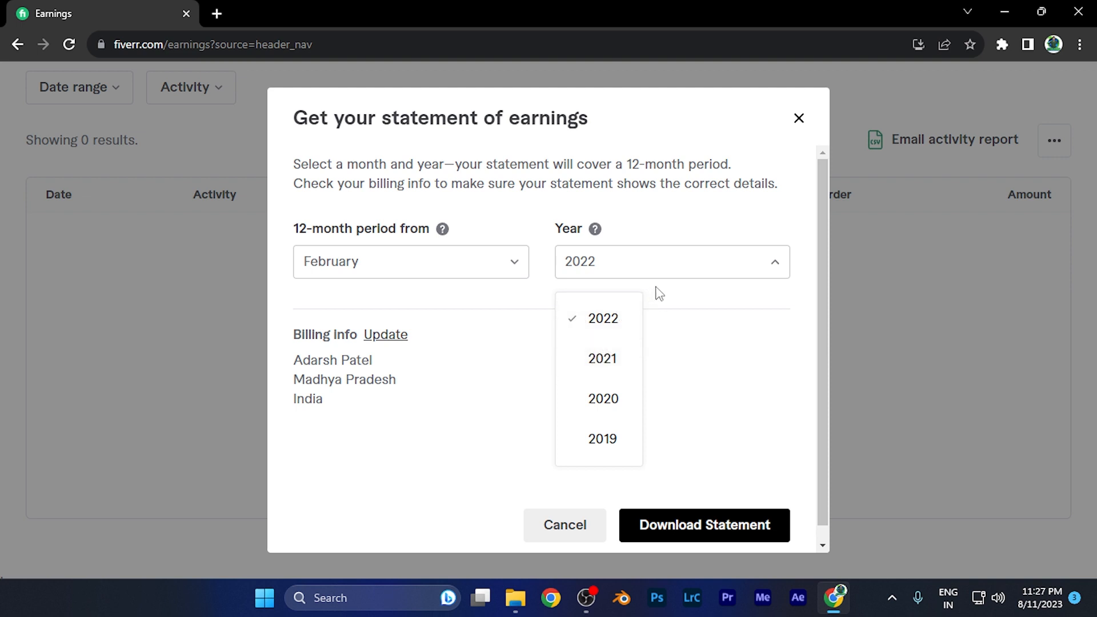
pyautogui.moveTo(526, 383)
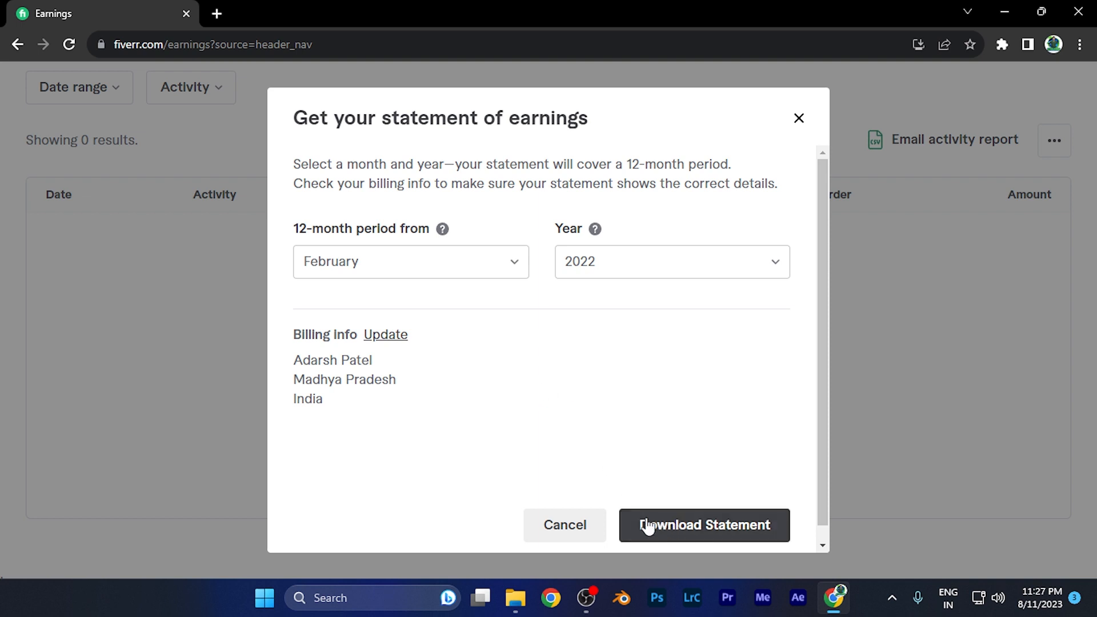
# - Download the February 2022 statement as statement_of_earnings.pdf
pyautogui.click(703, 525)
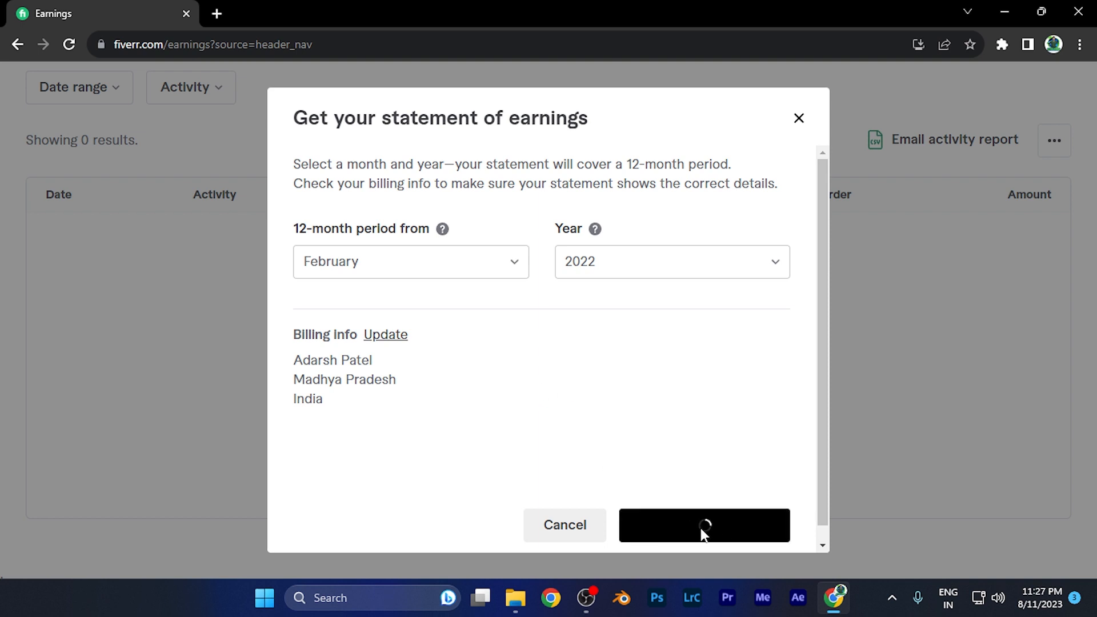
pyautogui.click(703, 524)
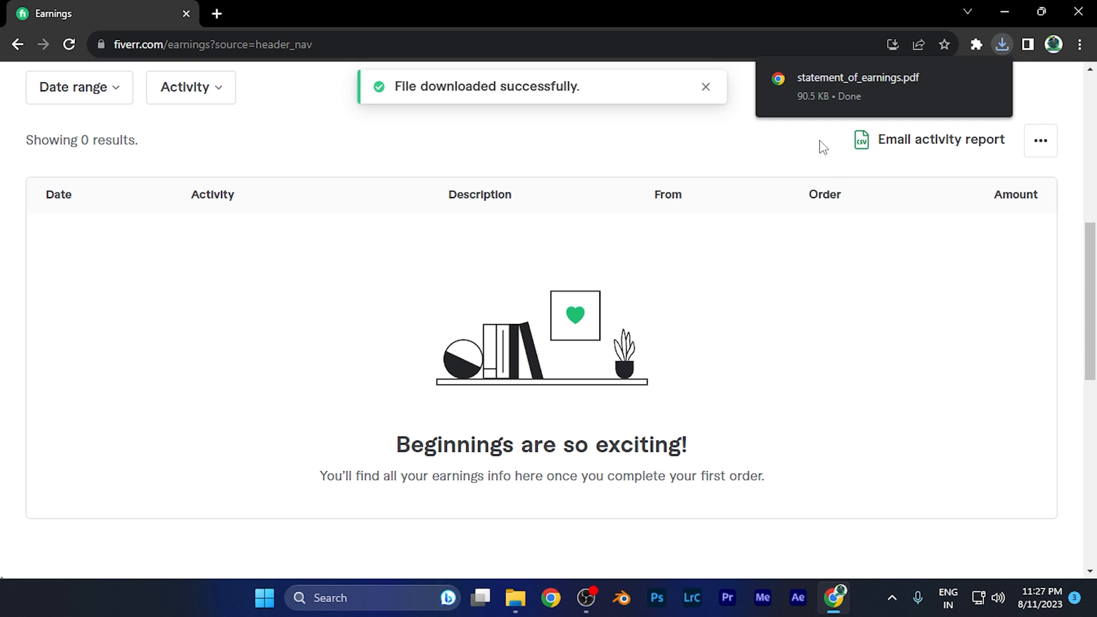